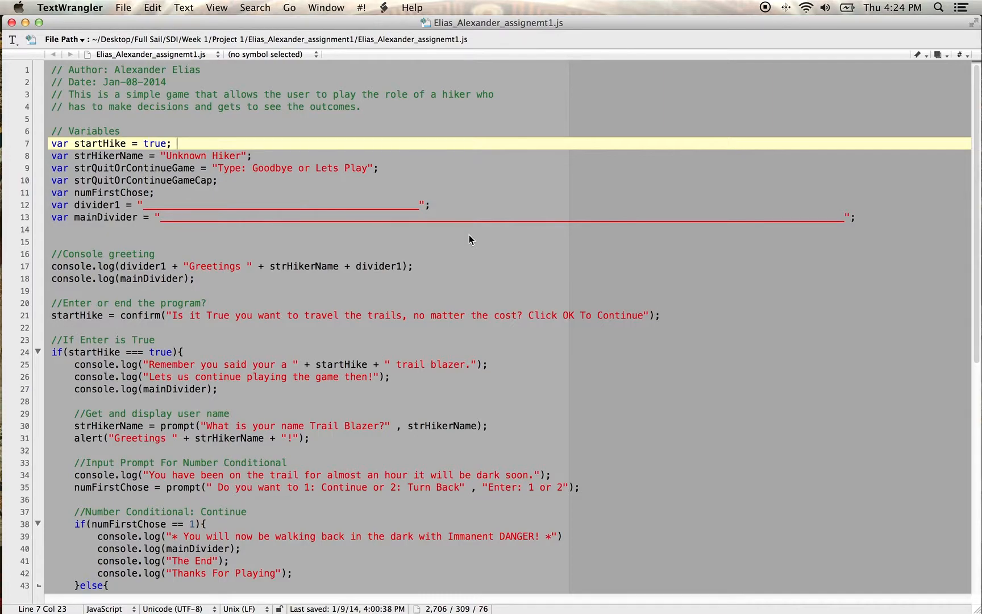
mouse_move(475, 234)
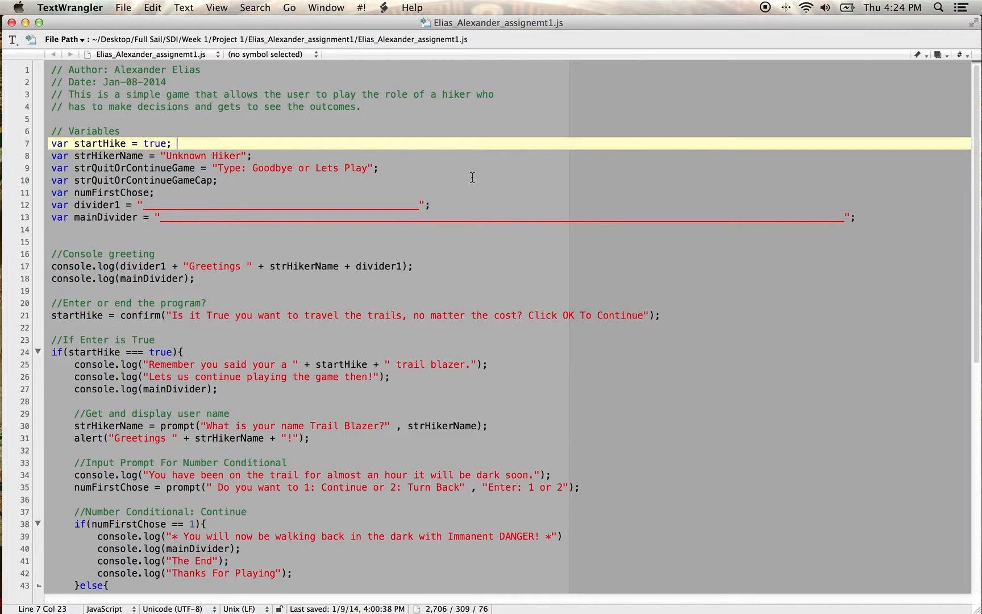
Step: Scroll through the hiker game page in Firefox and reload it
scroll(down, 3)
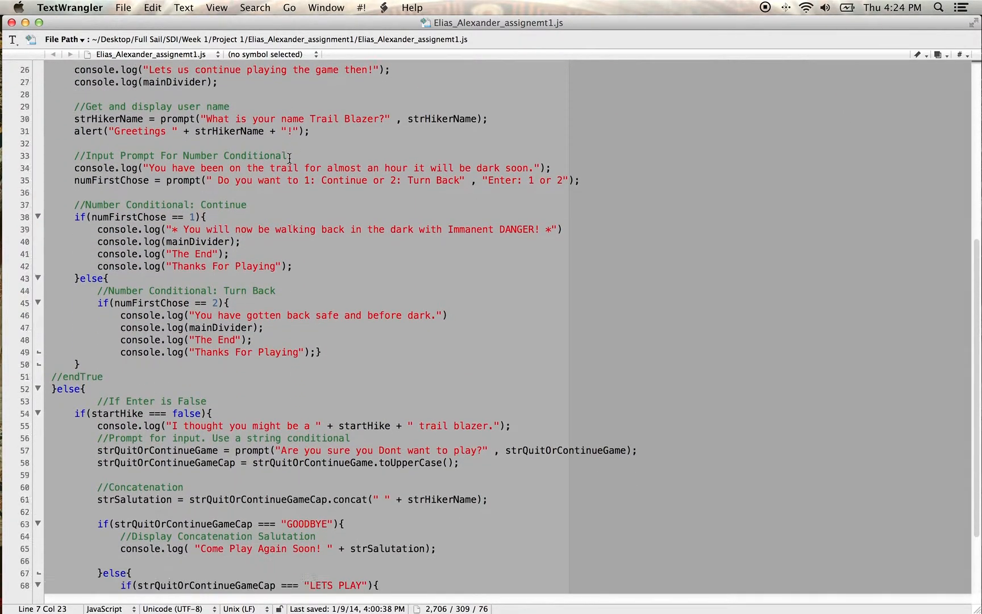
scroll(down, 3)
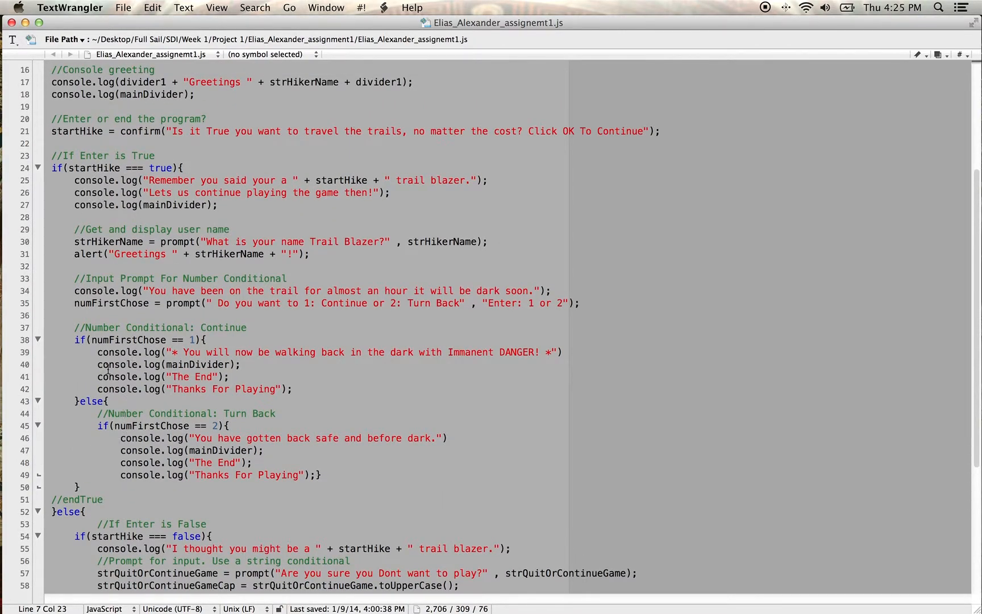
click(56, 167)
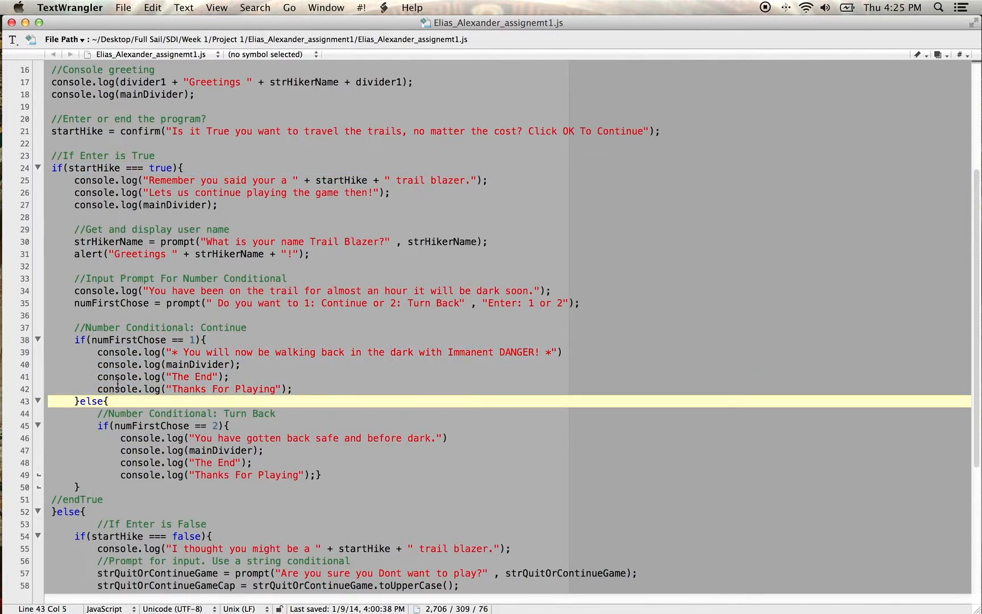
scroll(down, 3)
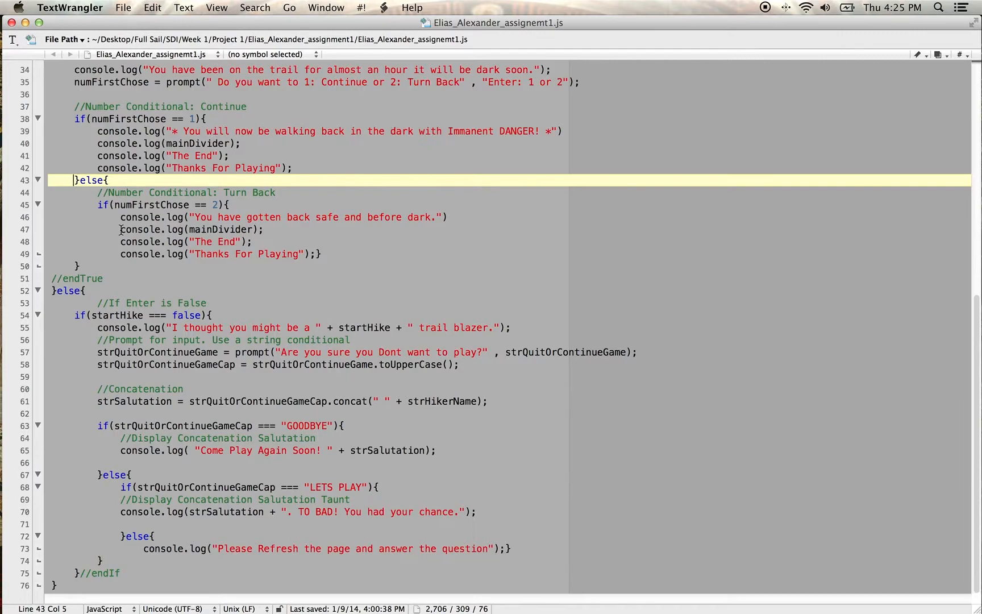
mouse_move(131, 418)
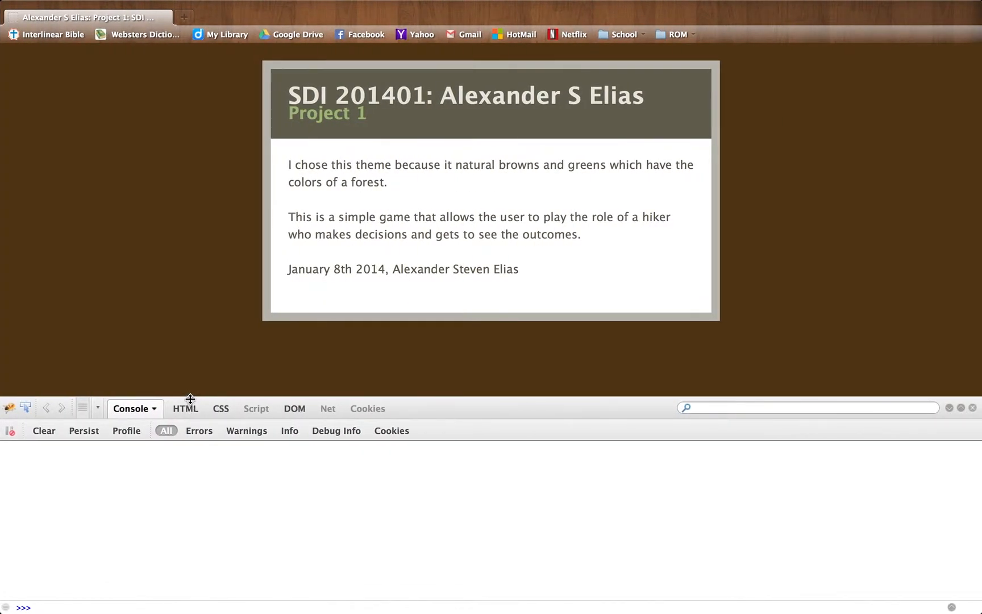
mouse_move(179, 346)
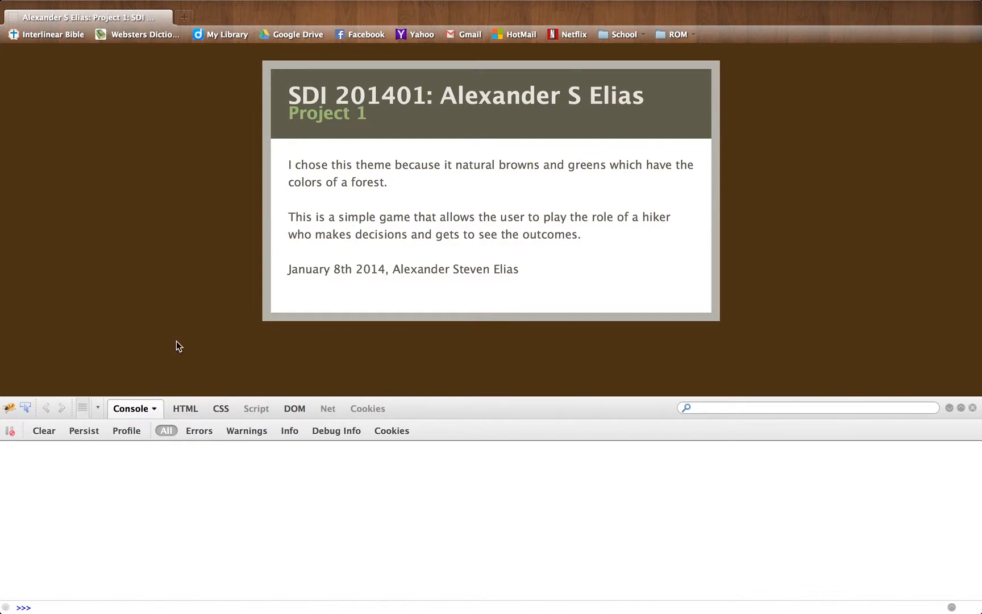
mouse_move(158, 56)
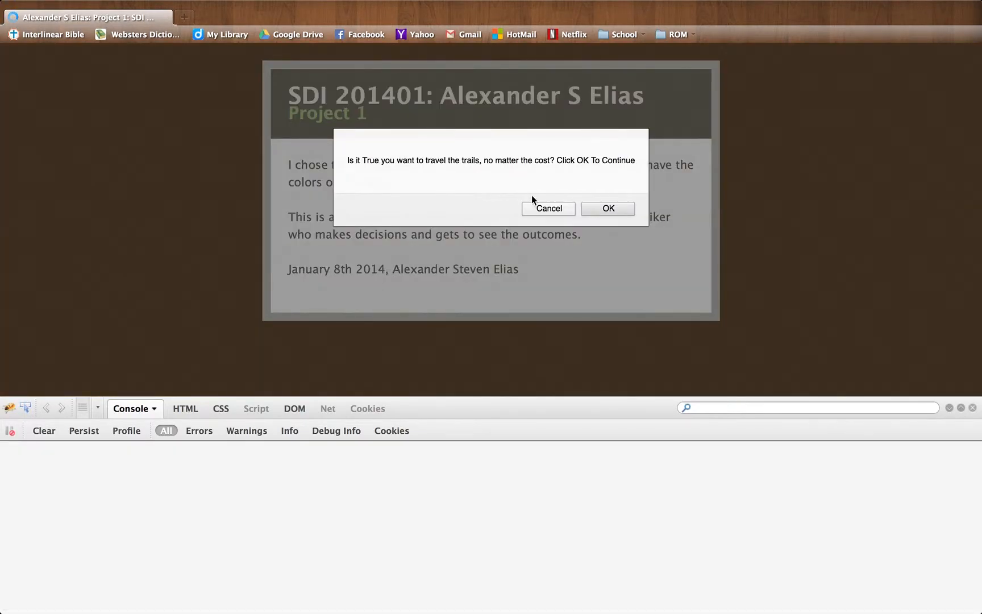
mouse_move(638, 171)
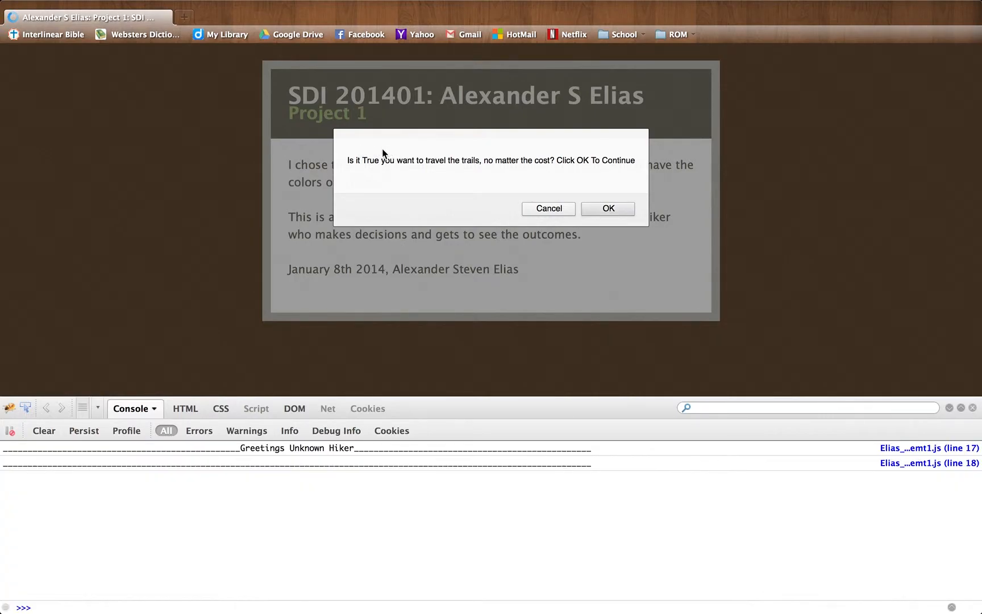
mouse_move(644, 233)
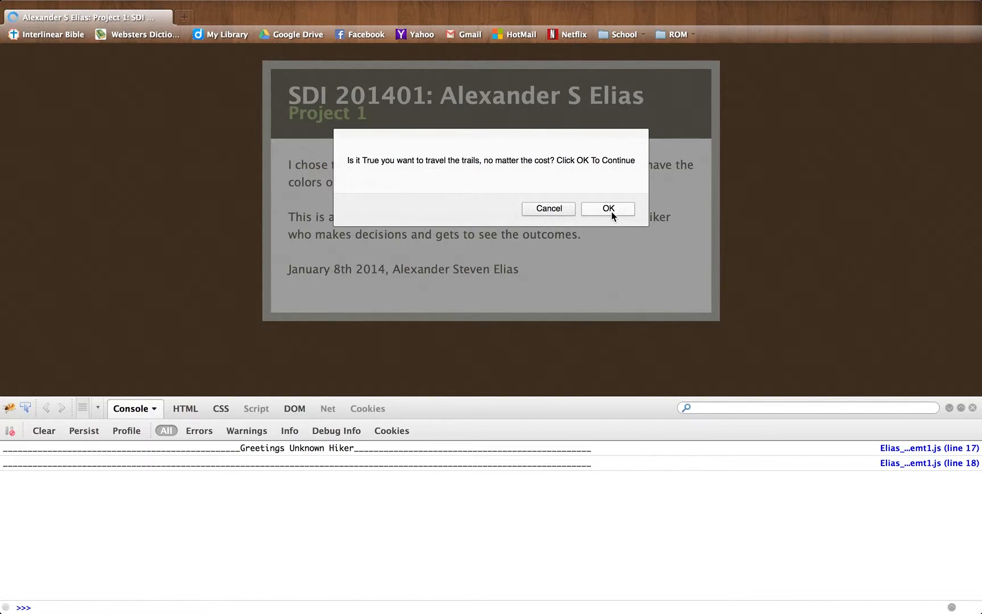
Step: Agree to the trails, enter a hiker name, dismiss the greeting, and answer 1 to continue
click(606, 209)
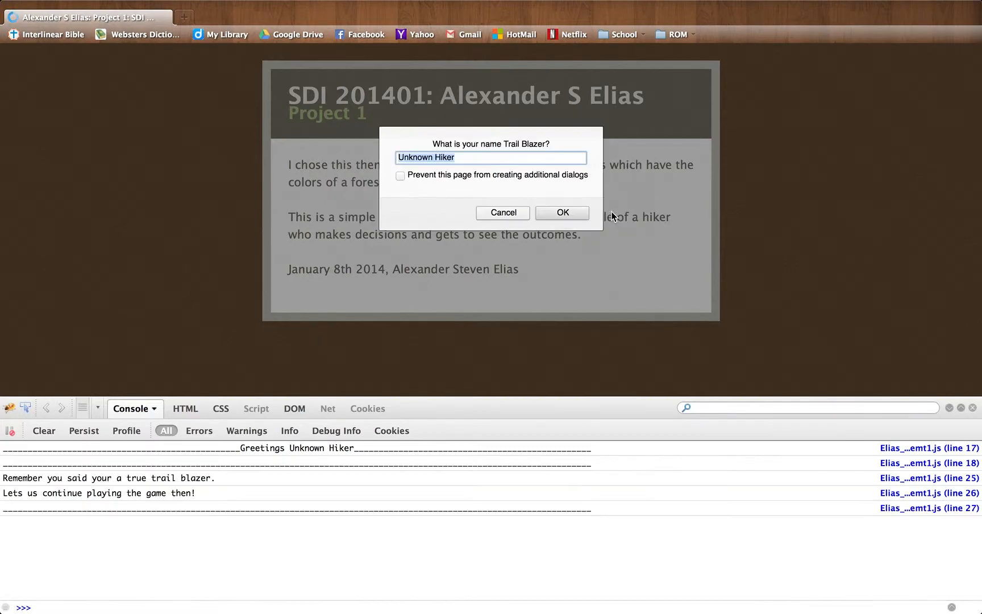
click(488, 157)
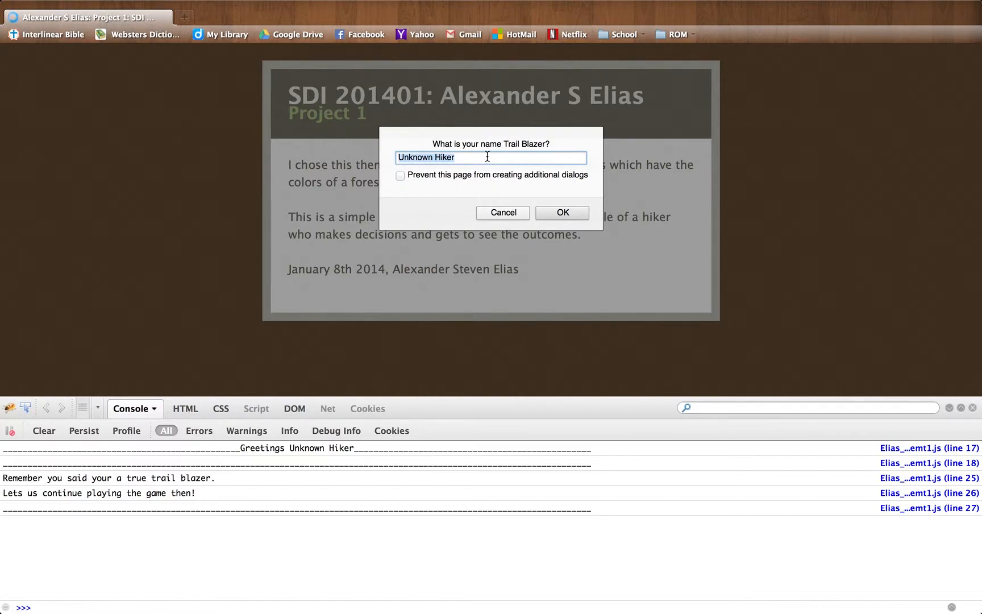
click(561, 212)
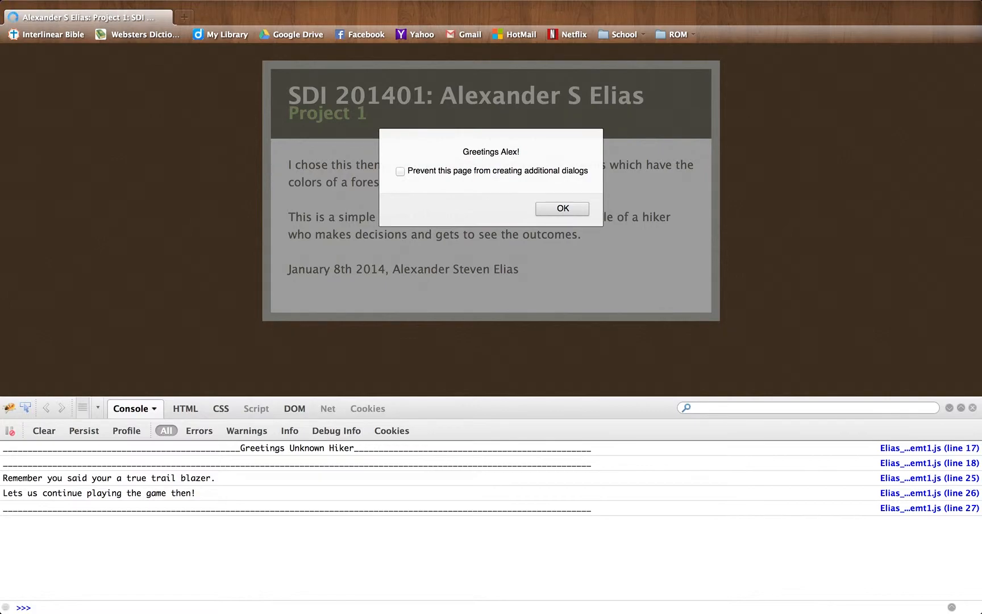
click(561, 209)
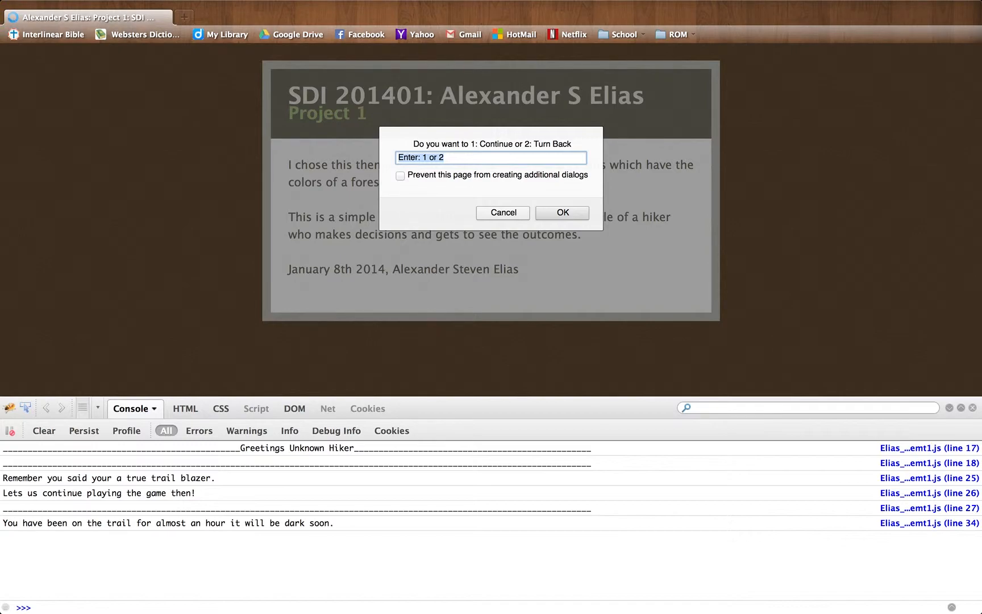
text(1)
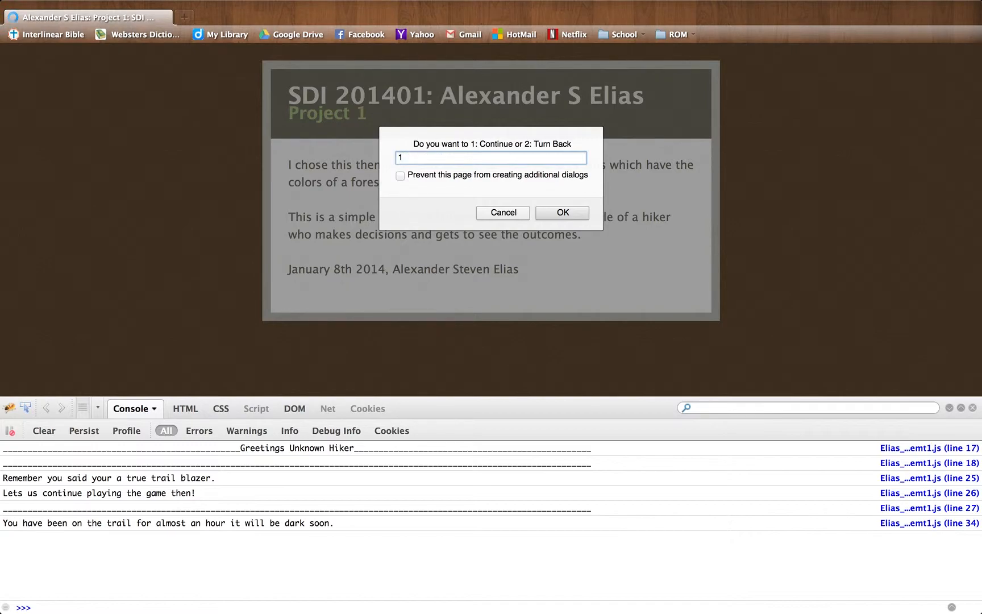
click(560, 213)
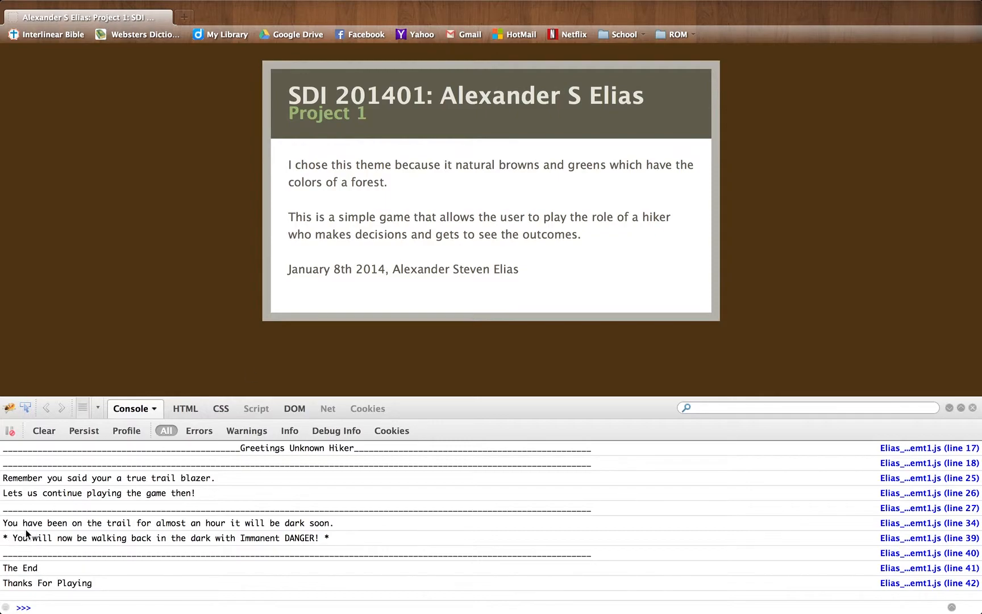
mouse_move(198, 535)
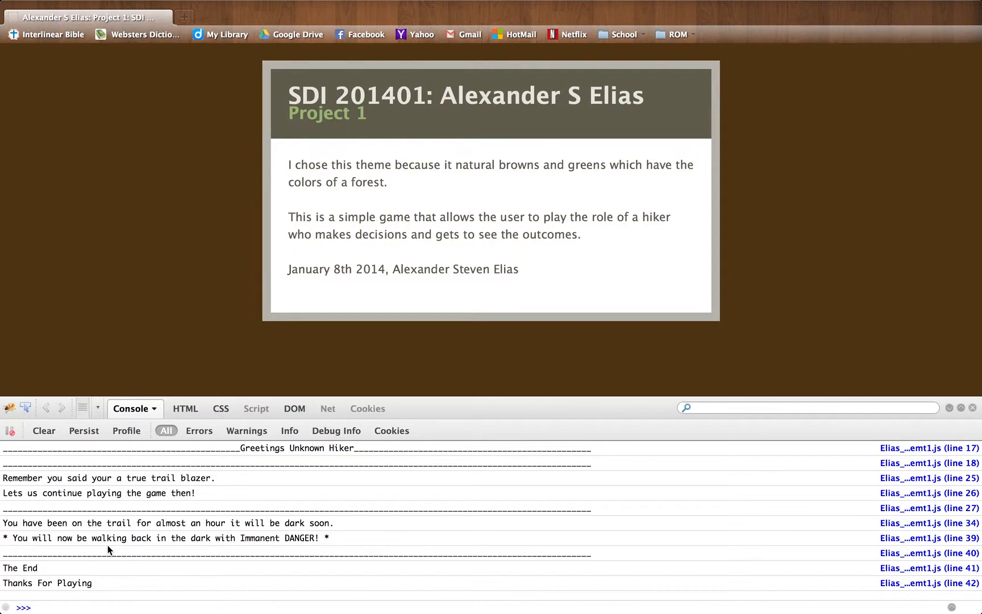
mouse_move(321, 361)
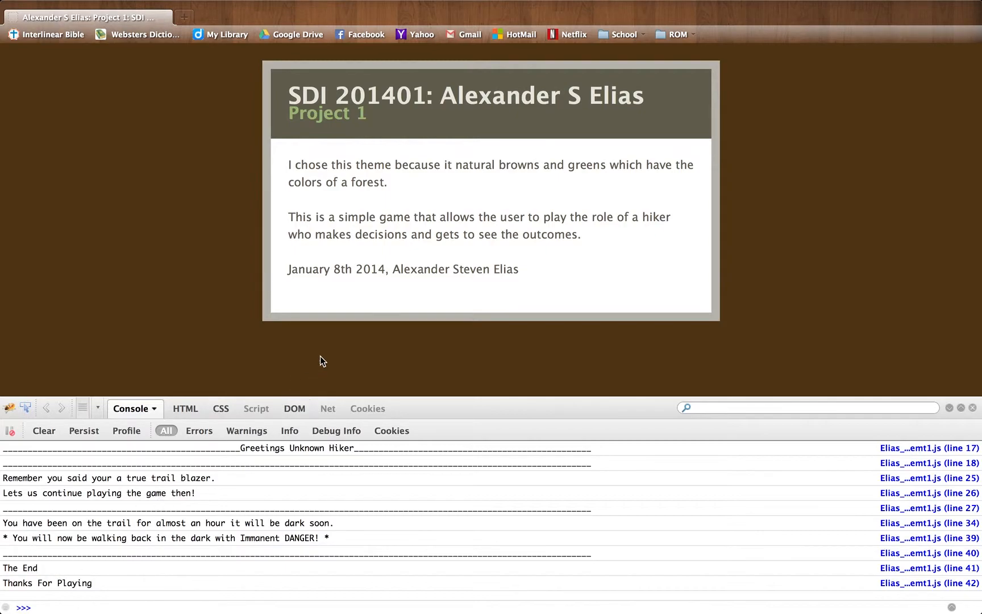
mouse_move(337, 313)
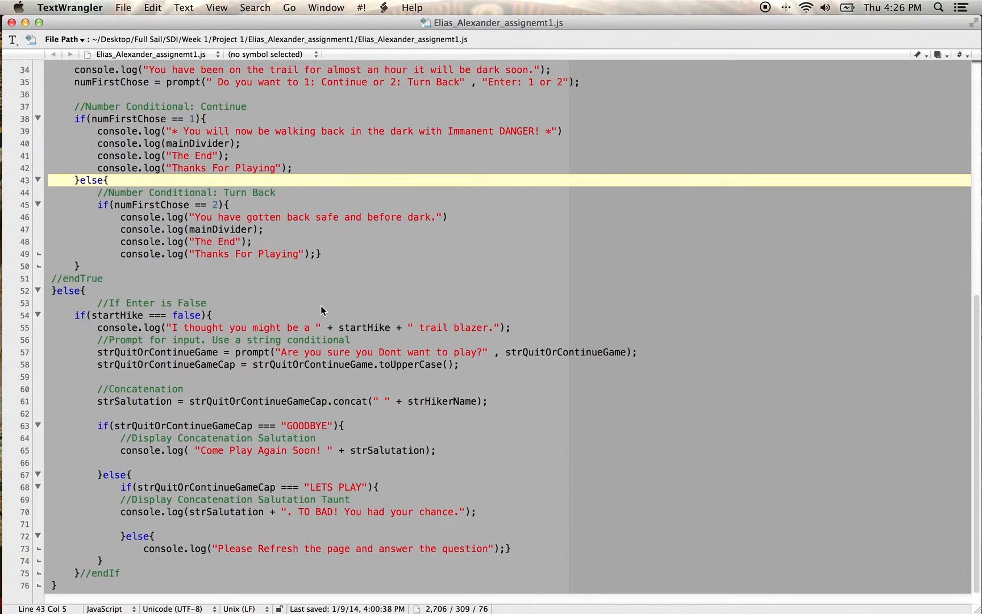
mouse_move(325, 307)
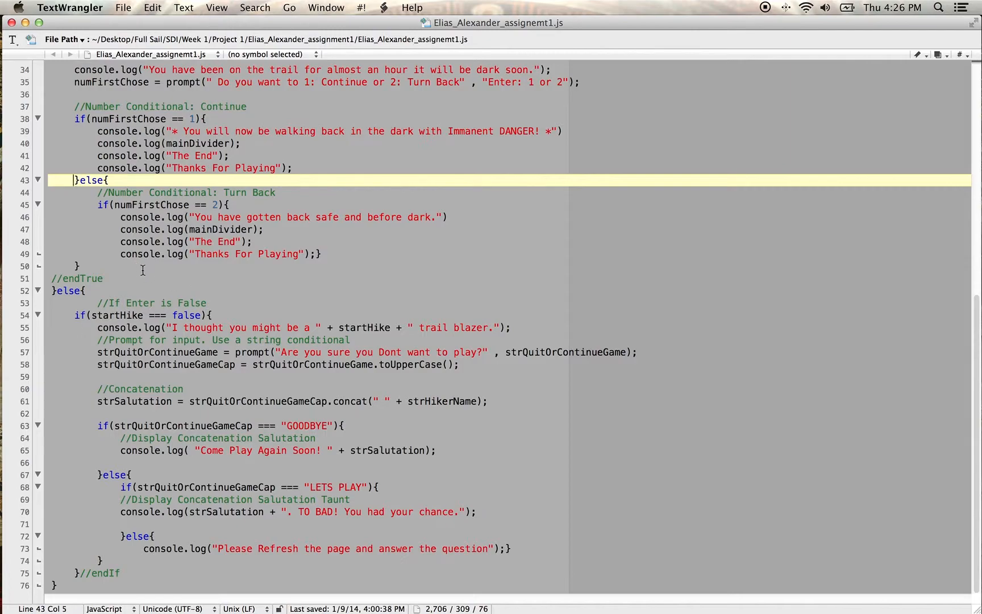
mouse_move(88, 307)
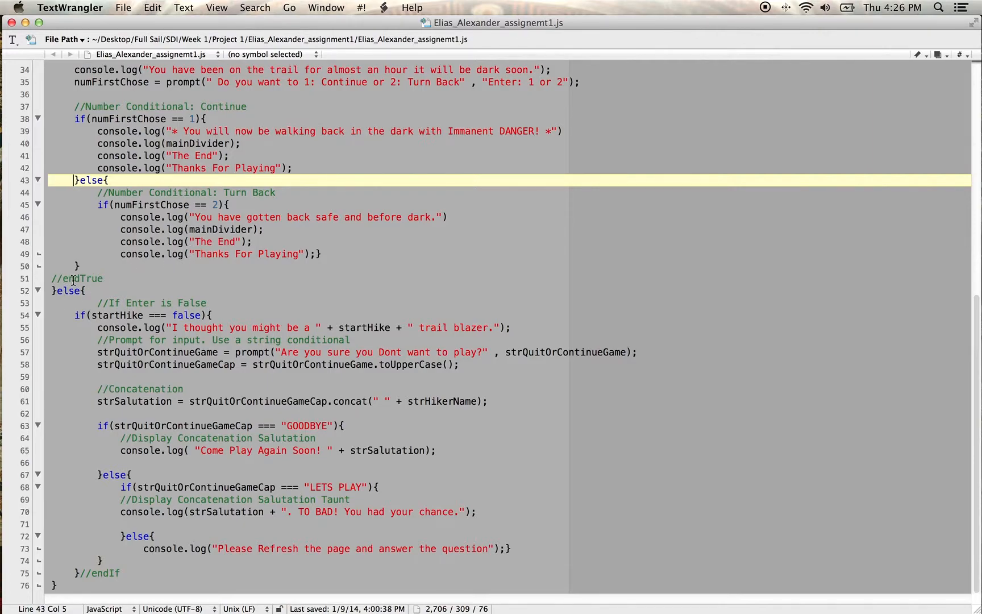
double_click(82, 278)
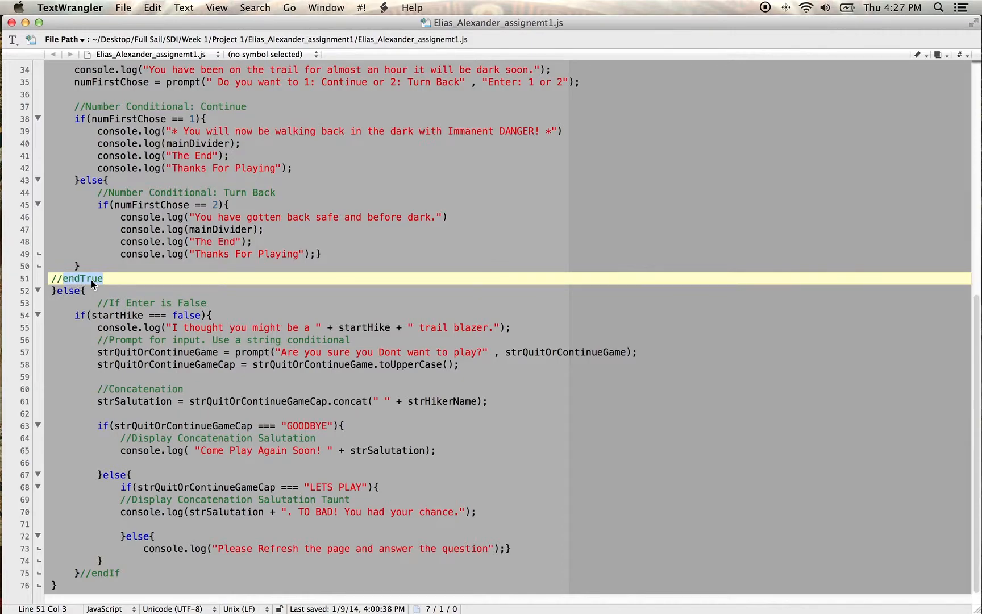
click(67, 277)
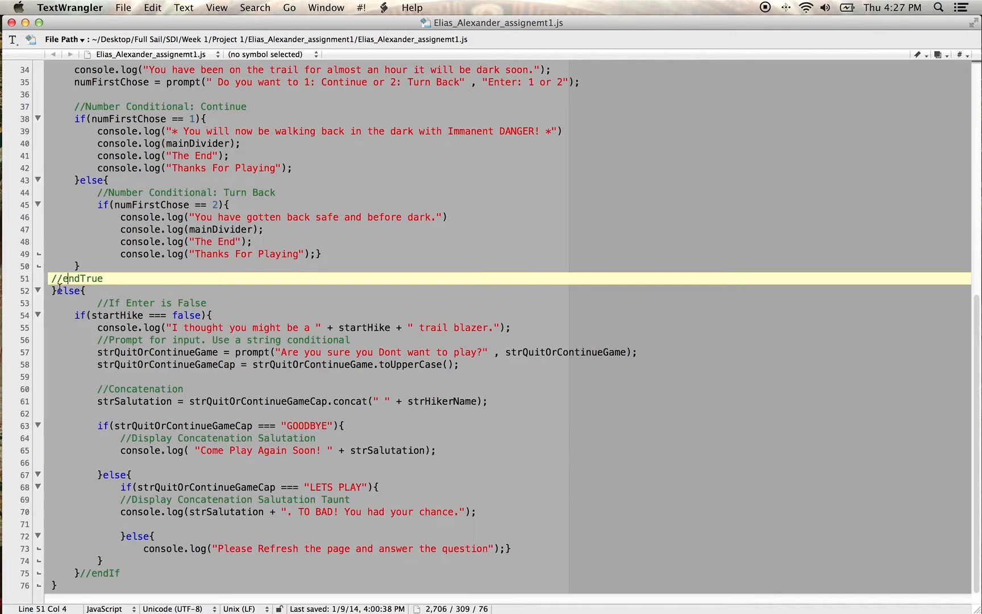
click(84, 278)
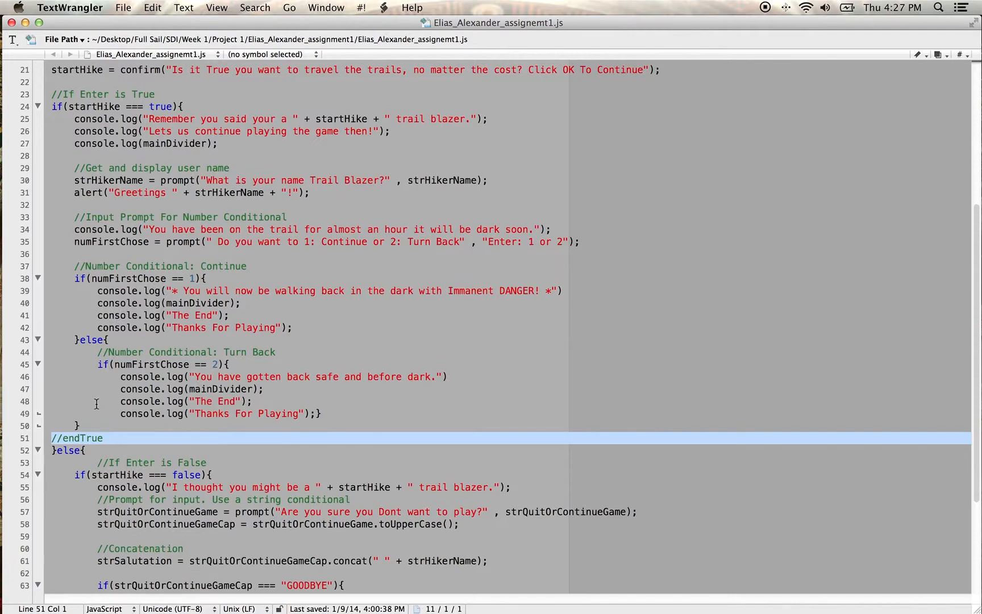
scroll(down, 3)
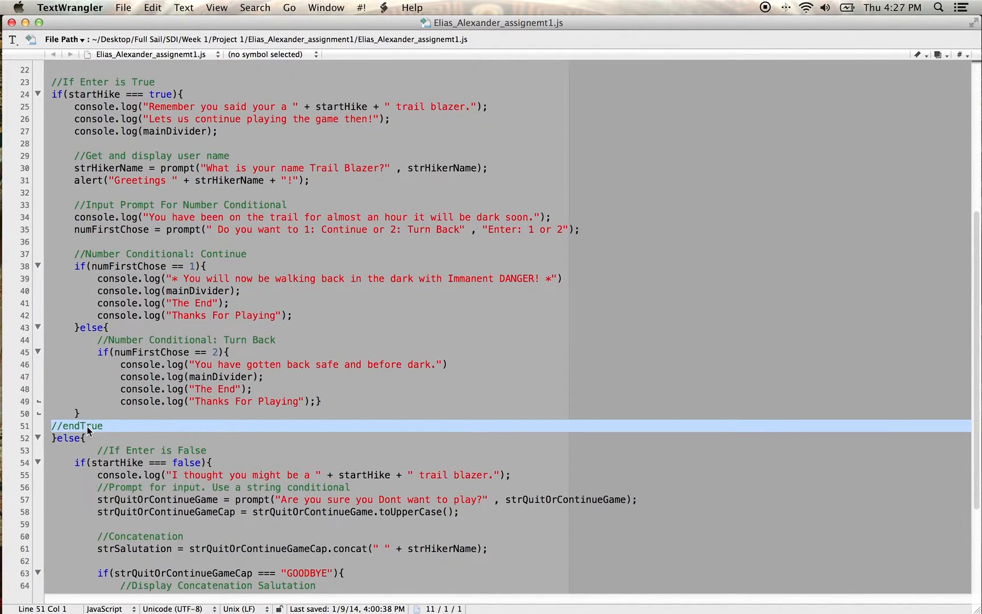
scroll(down, 3)
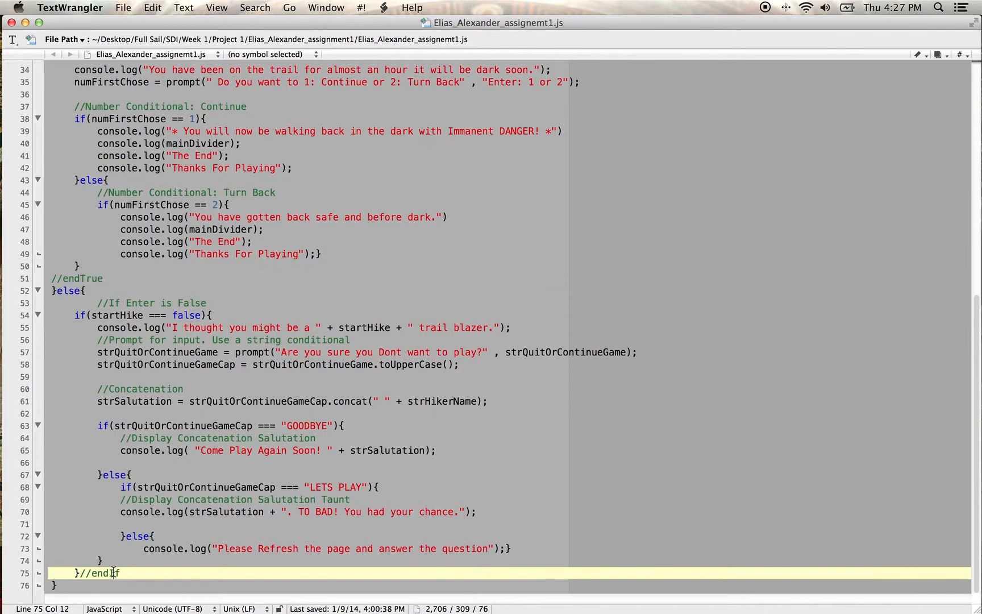
triple_click(98, 572)
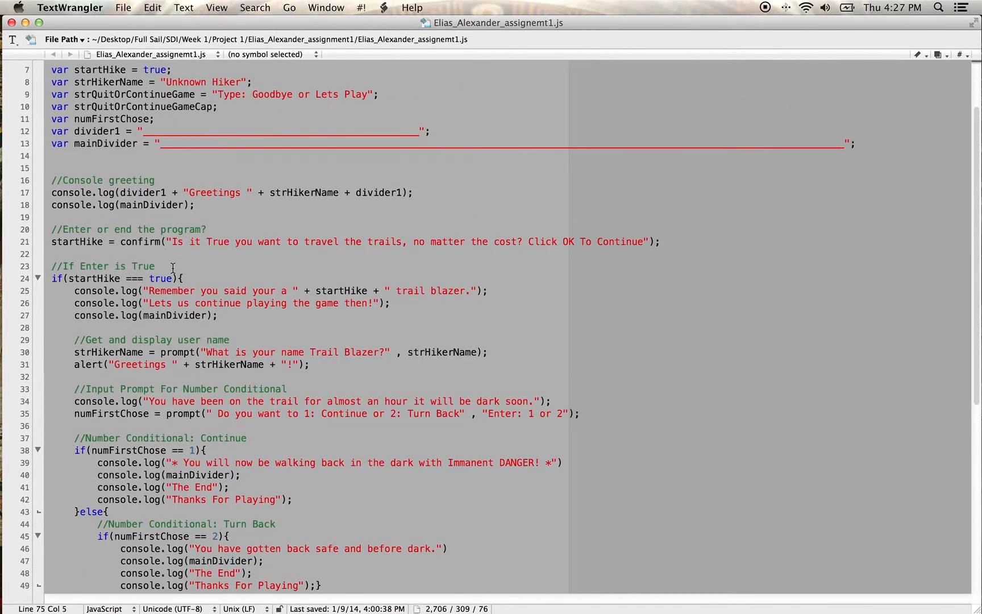
scroll(up, 3)
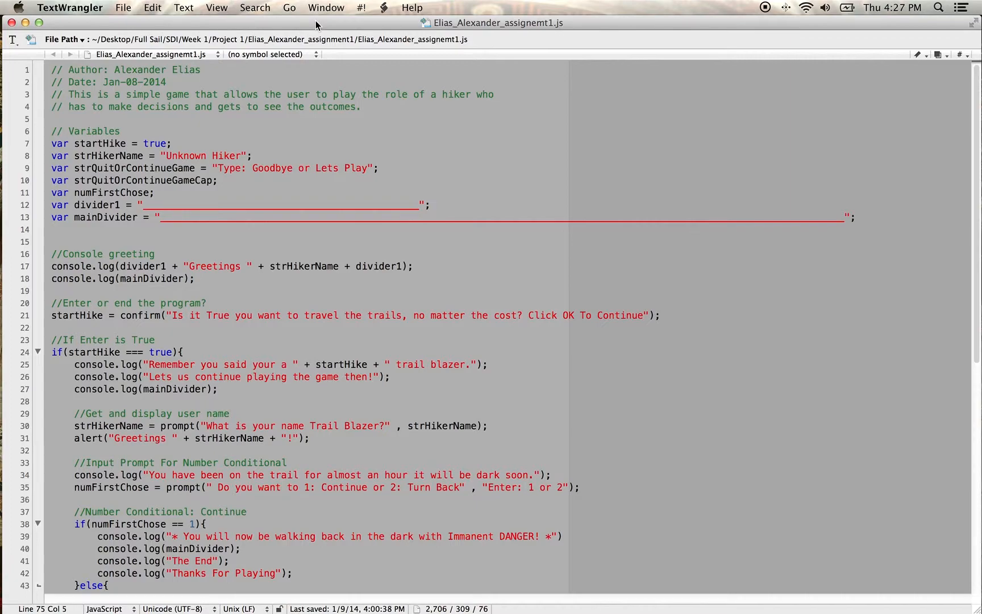
mouse_move(317, 25)
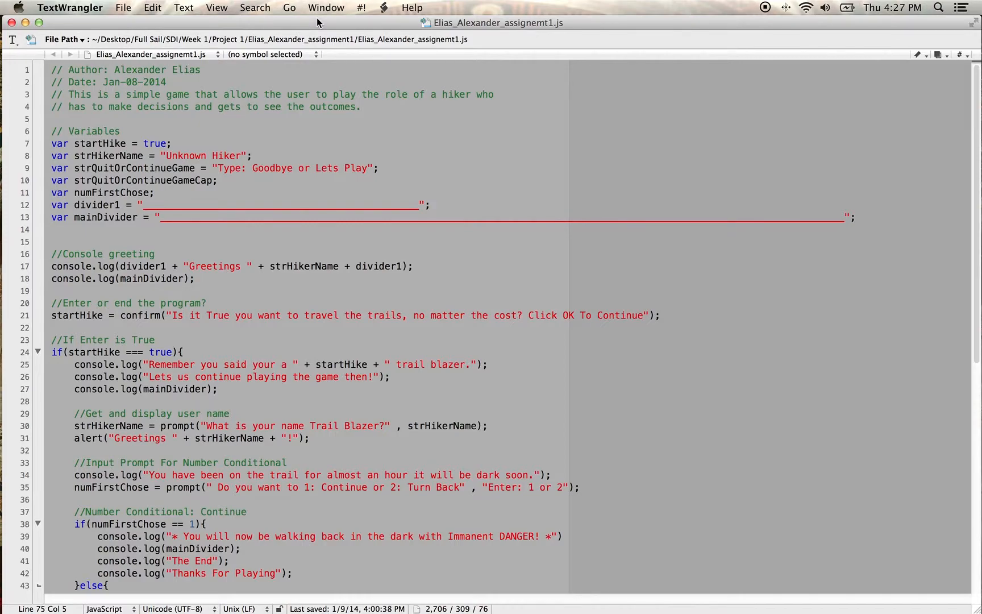
mouse_move(343, 27)
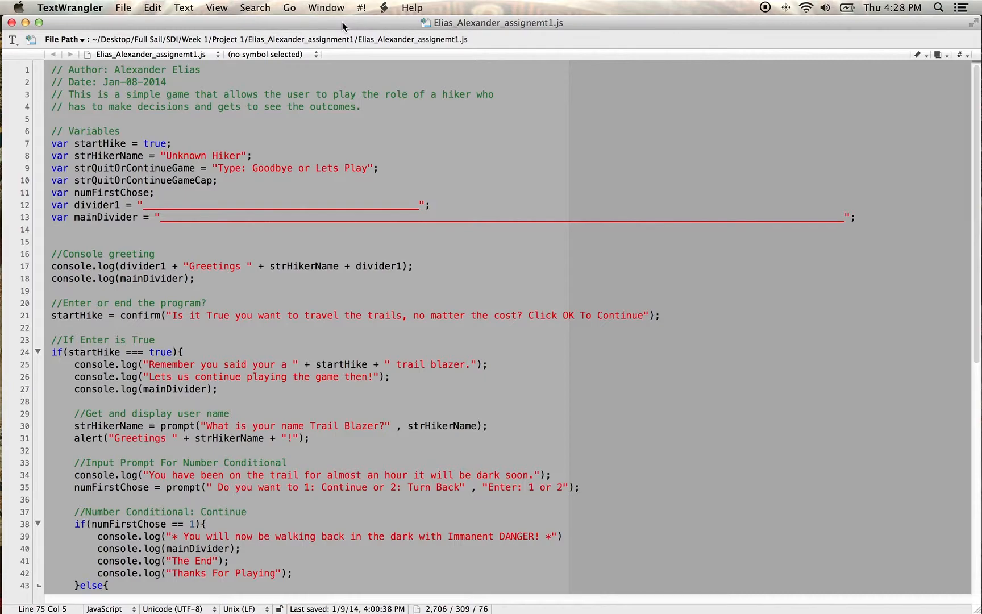
mouse_move(224, 163)
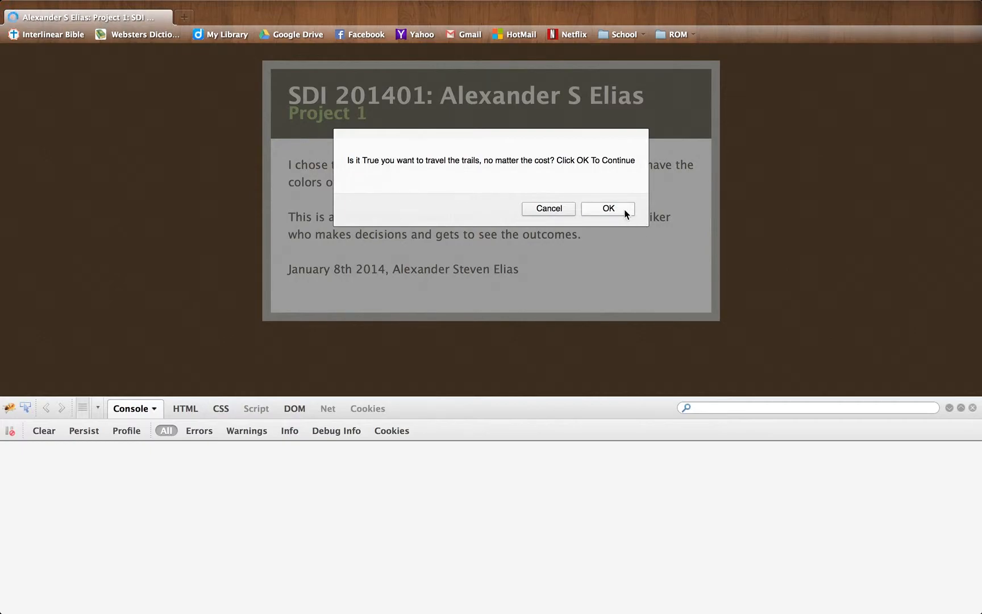
Step: Agree to the trails, keep the default hiker name, and dismiss the continue-or-turn-back question
click(606, 207)
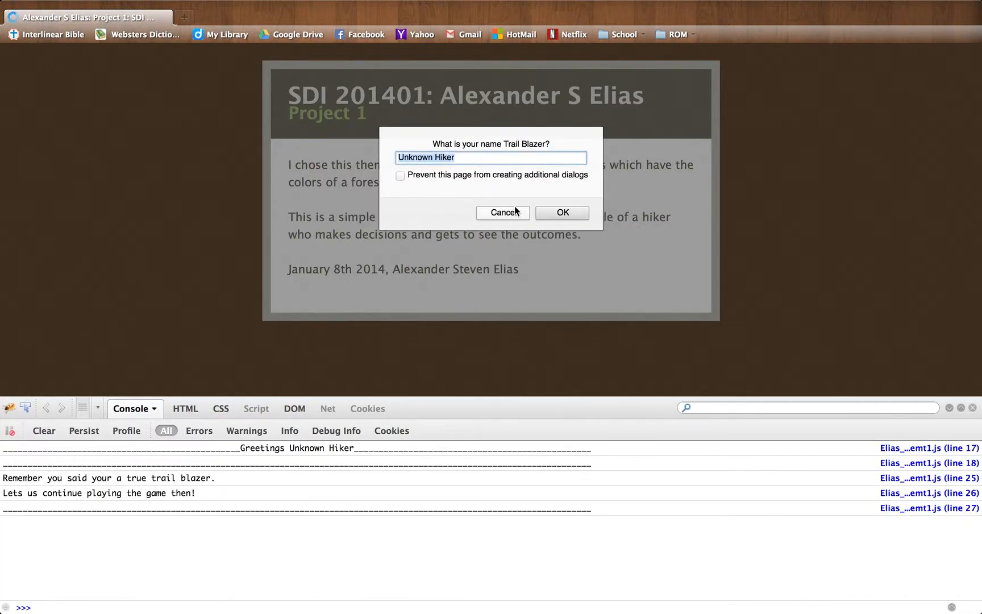
click(560, 213)
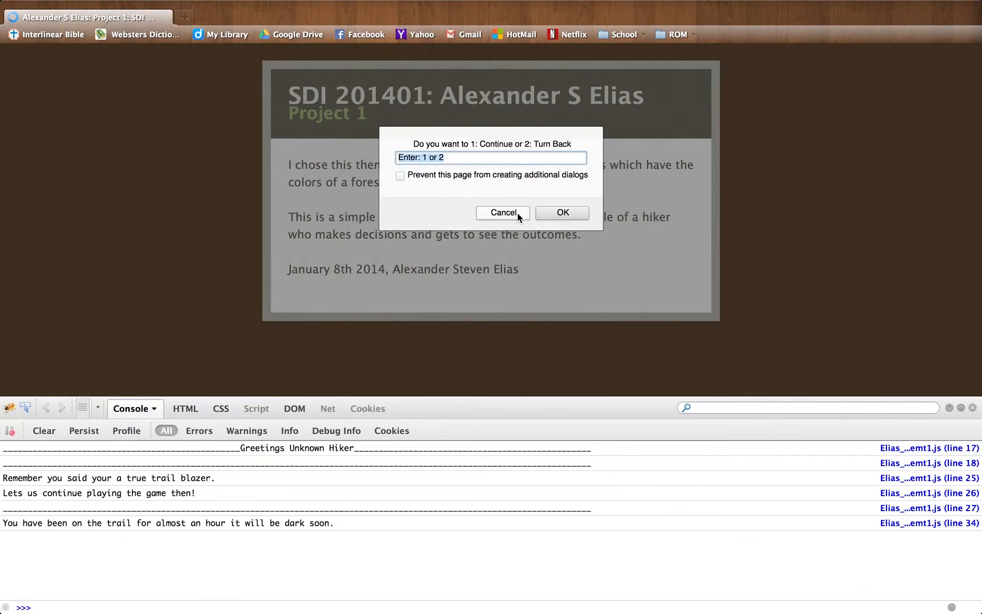
click(502, 213)
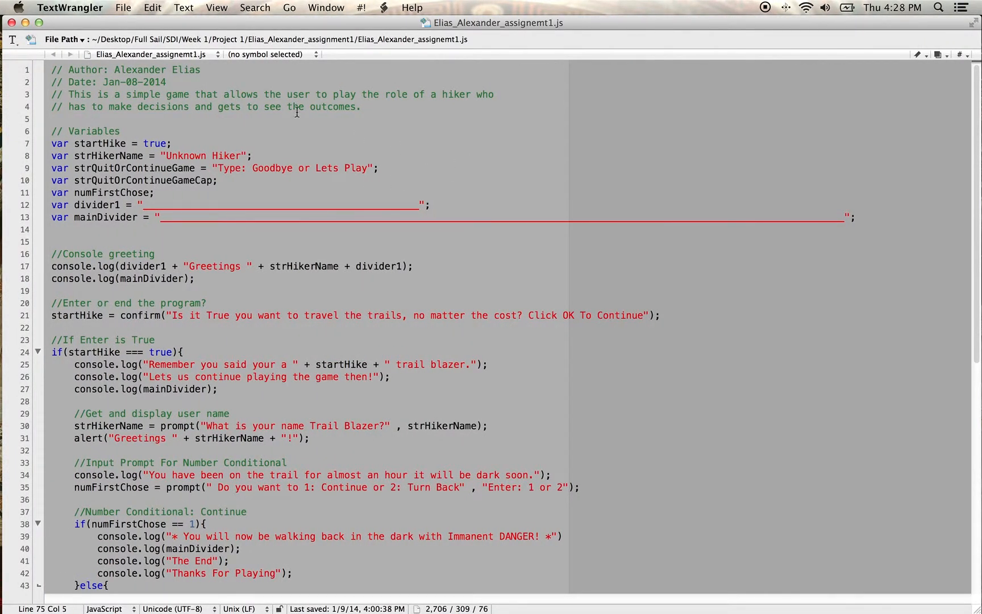
mouse_move(302, 143)
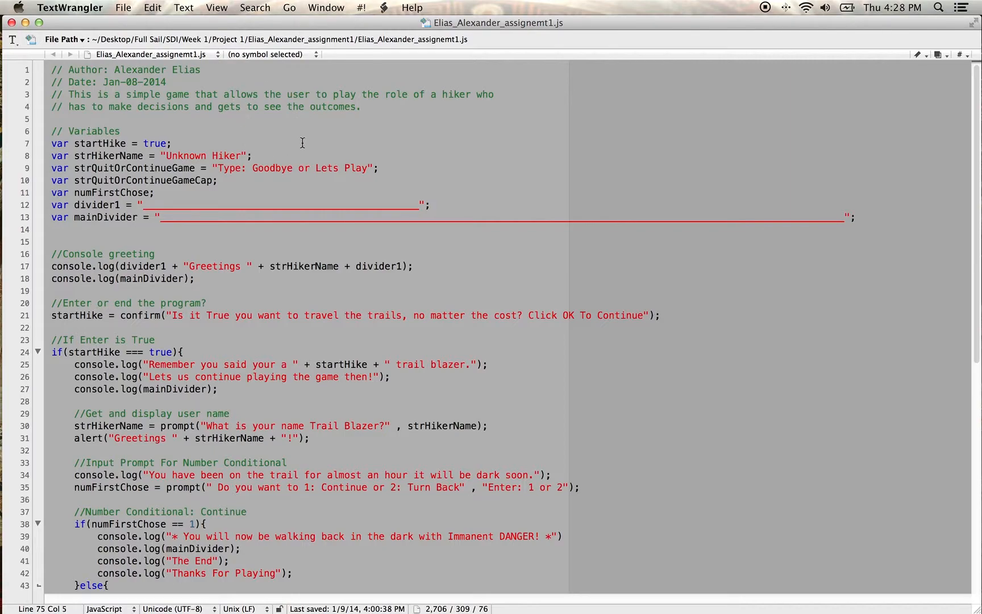
mouse_move(166, 117)
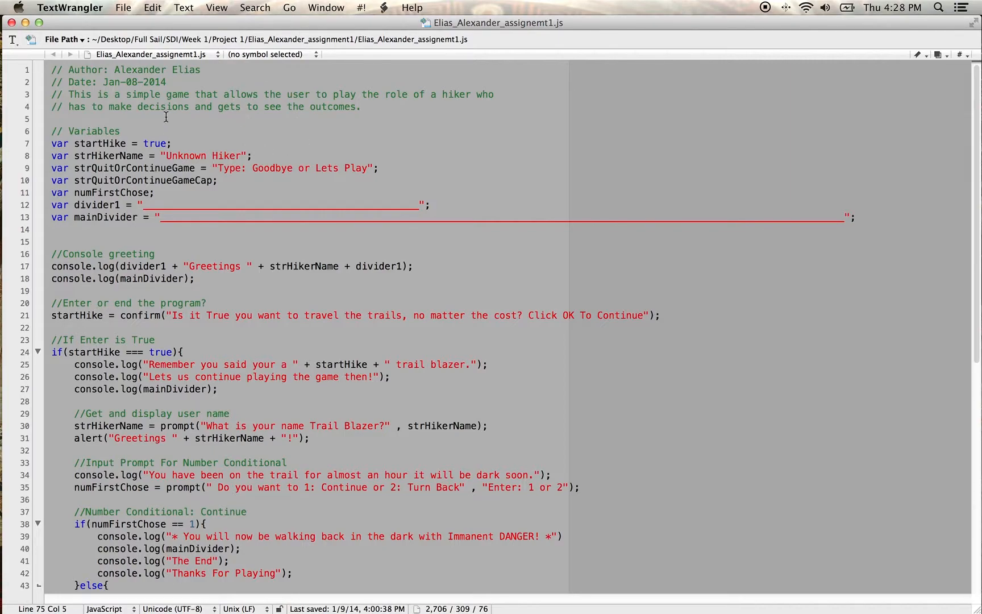
mouse_move(220, 126)
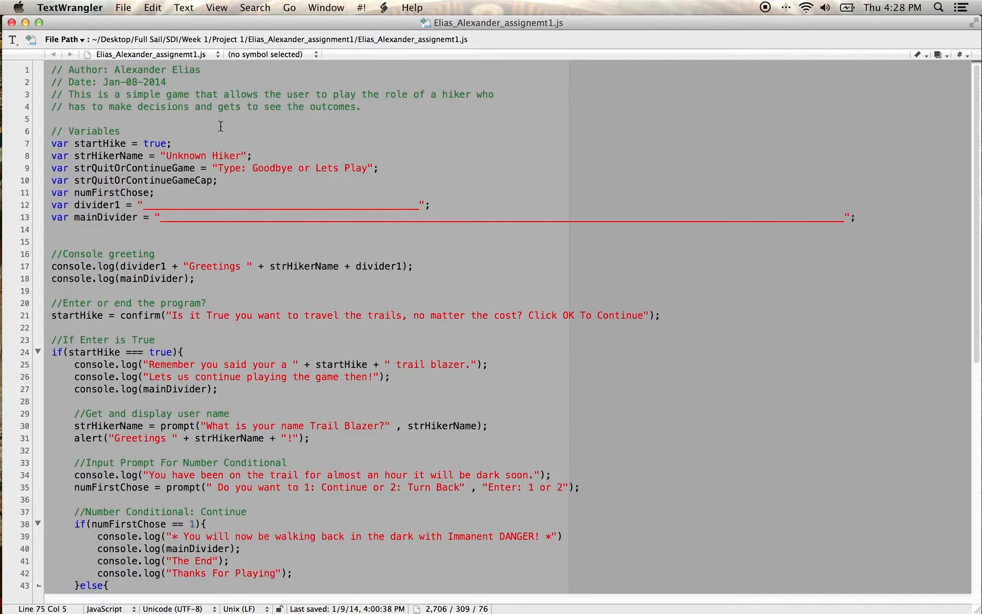
scroll(down, 3)
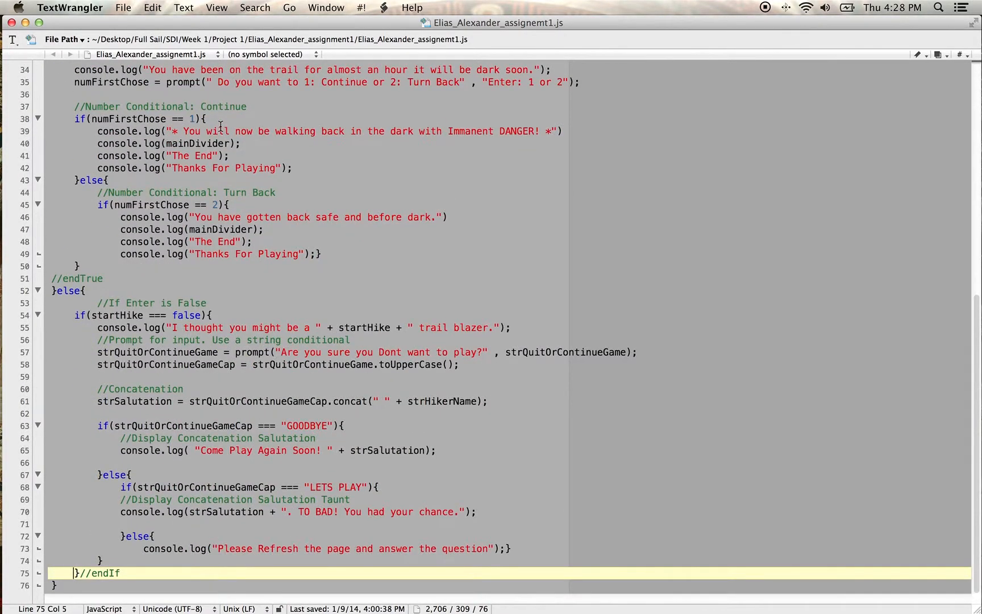